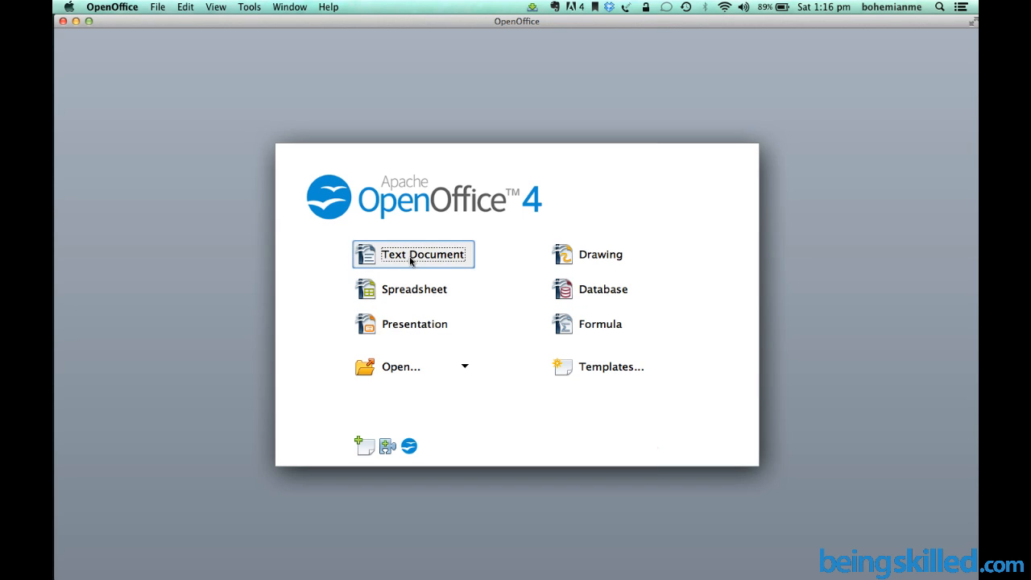
mouse_move(412, 290)
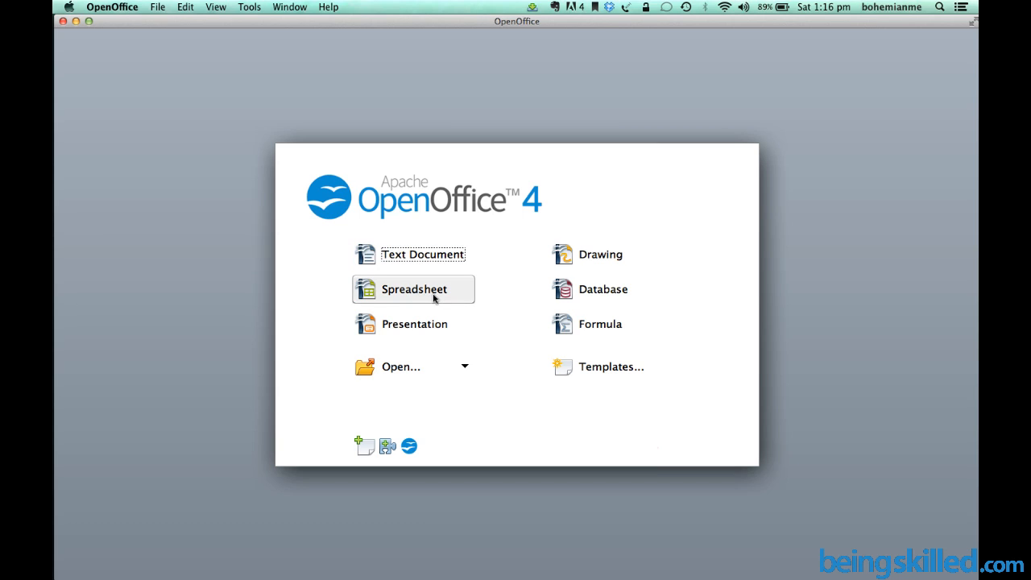
mouse_move(609, 290)
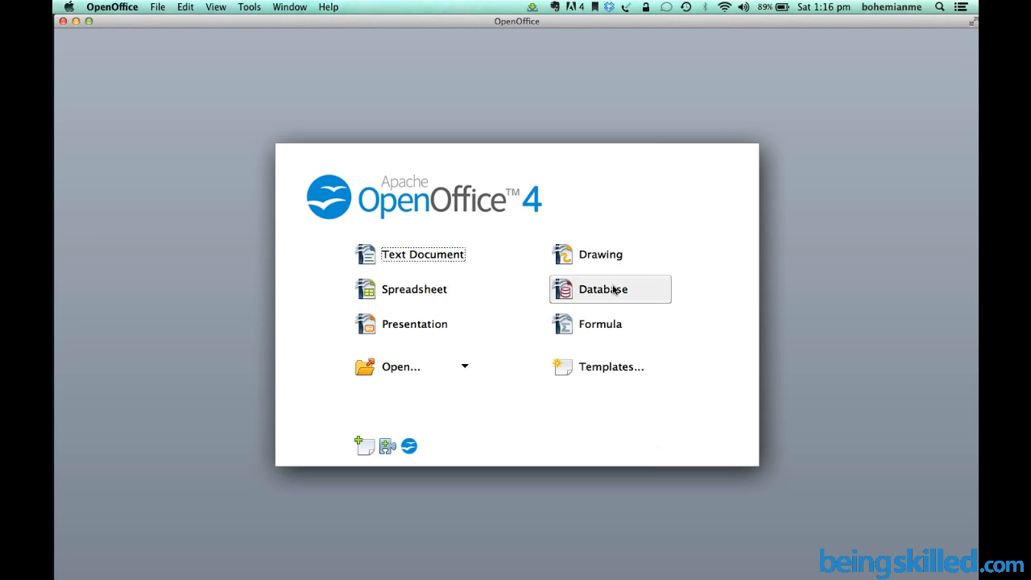
mouse_move(628, 294)
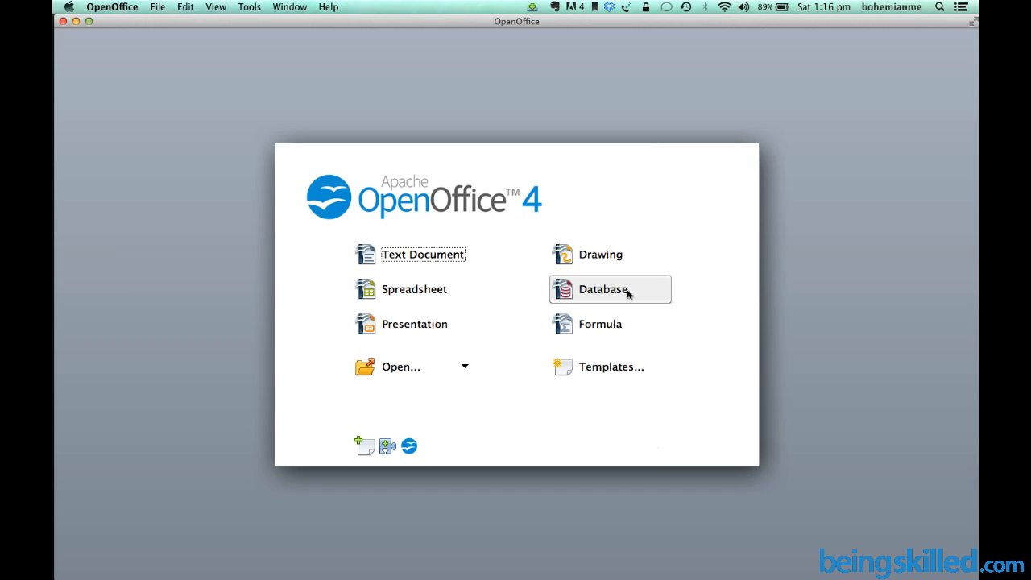
mouse_move(416, 259)
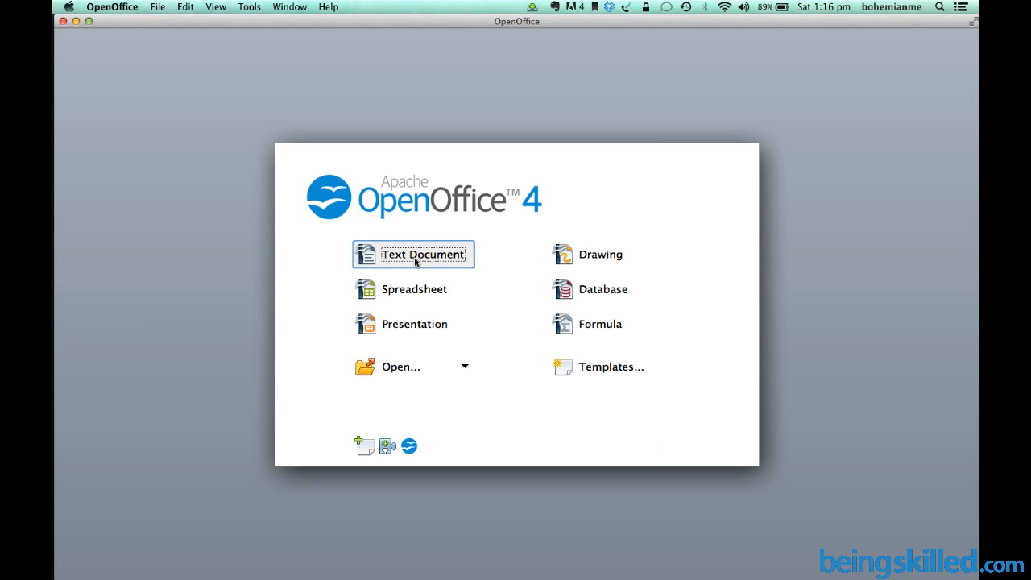
mouse_move(438, 268)
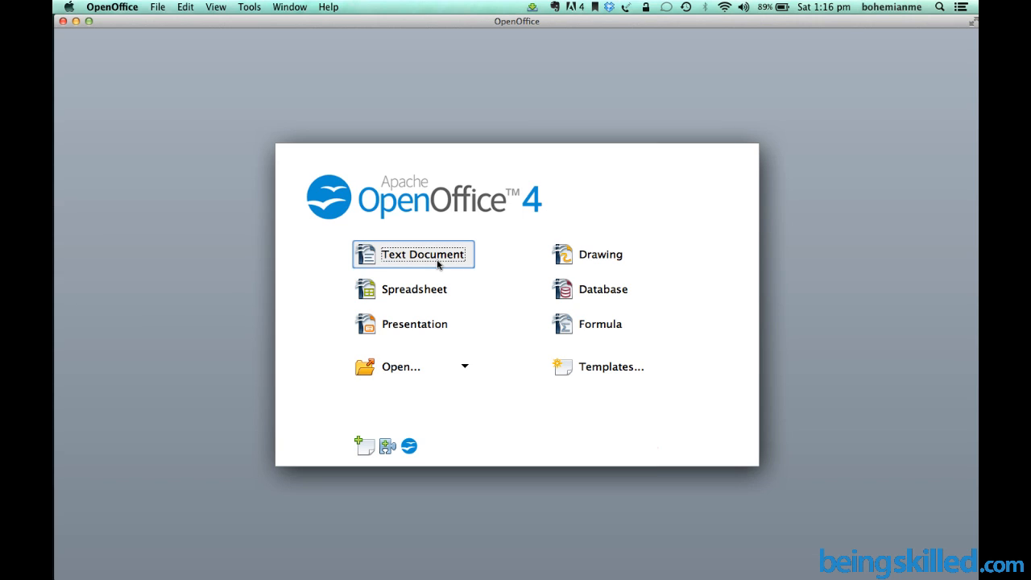
mouse_move(413, 290)
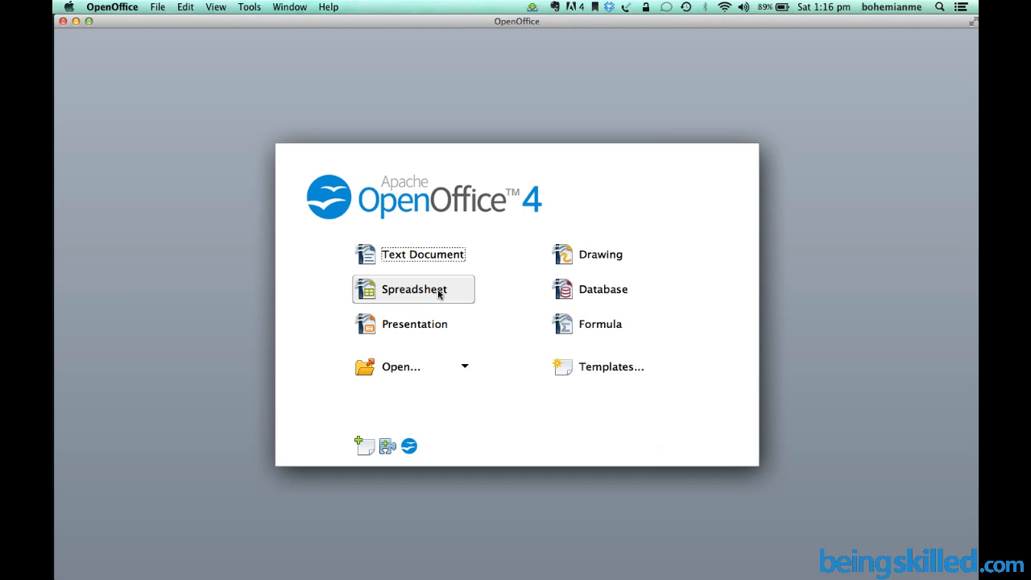
mouse_move(432, 322)
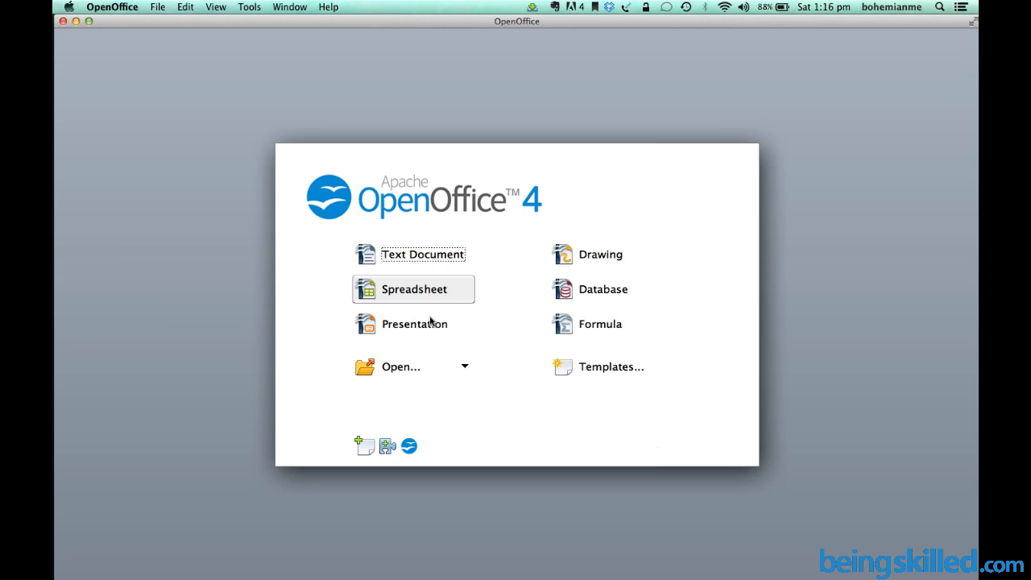
mouse_move(414, 324)
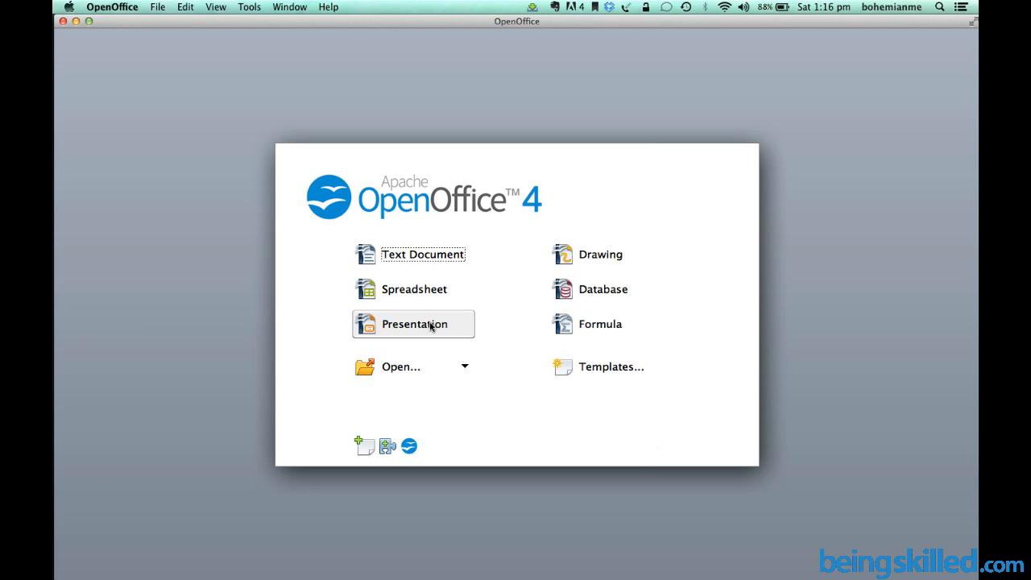
mouse_move(604, 290)
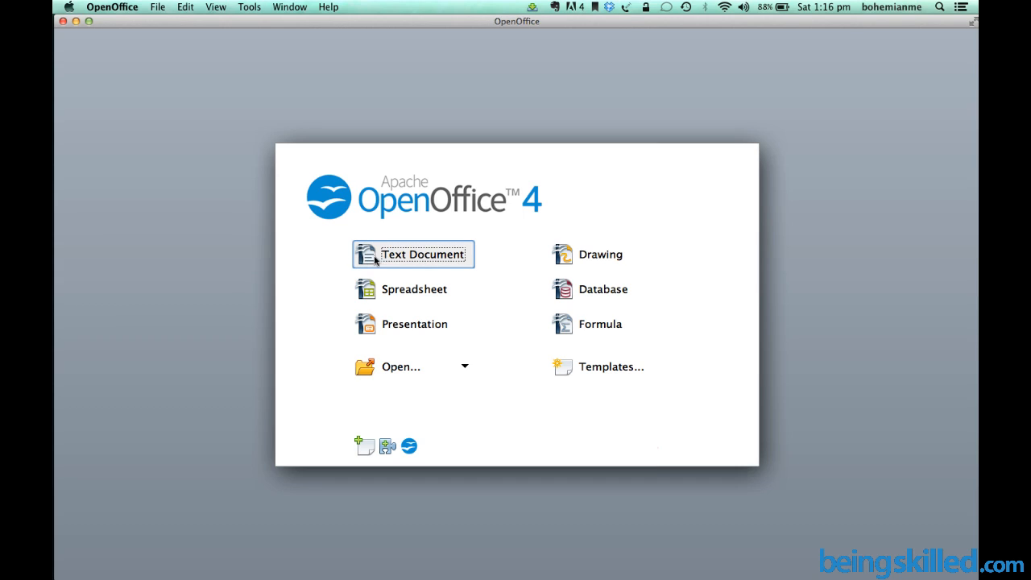
mouse_move(432, 267)
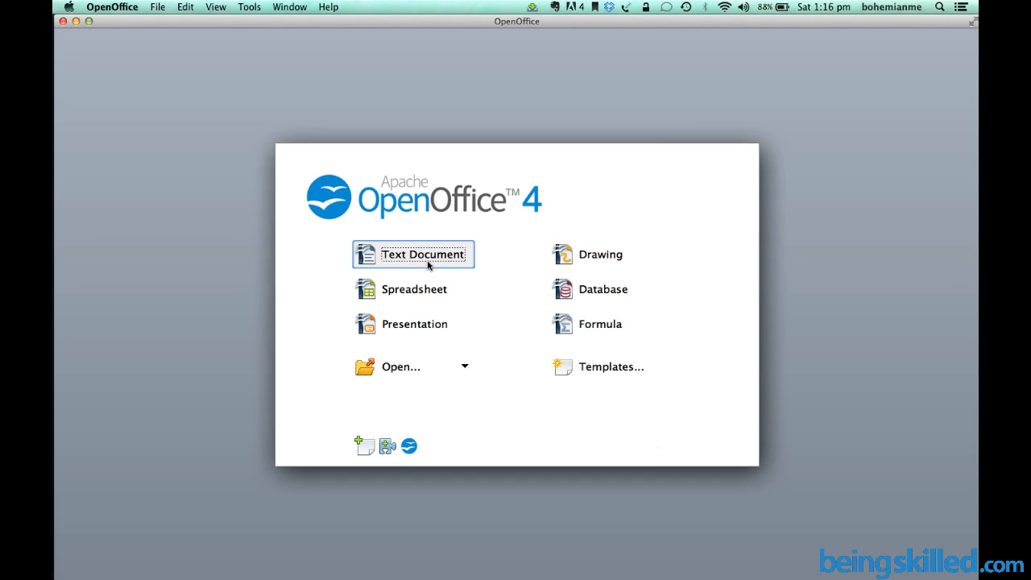
mouse_move(445, 260)
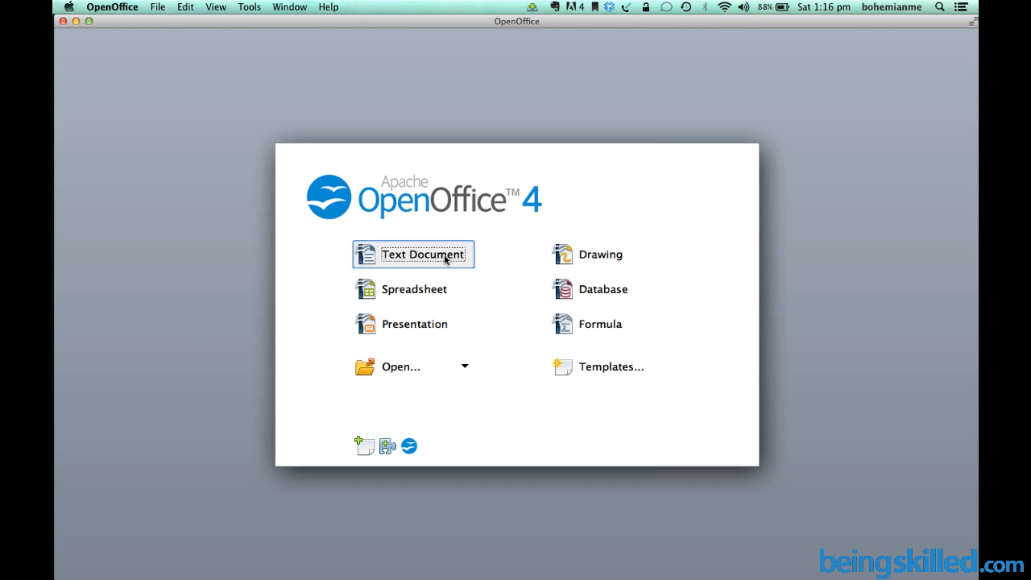